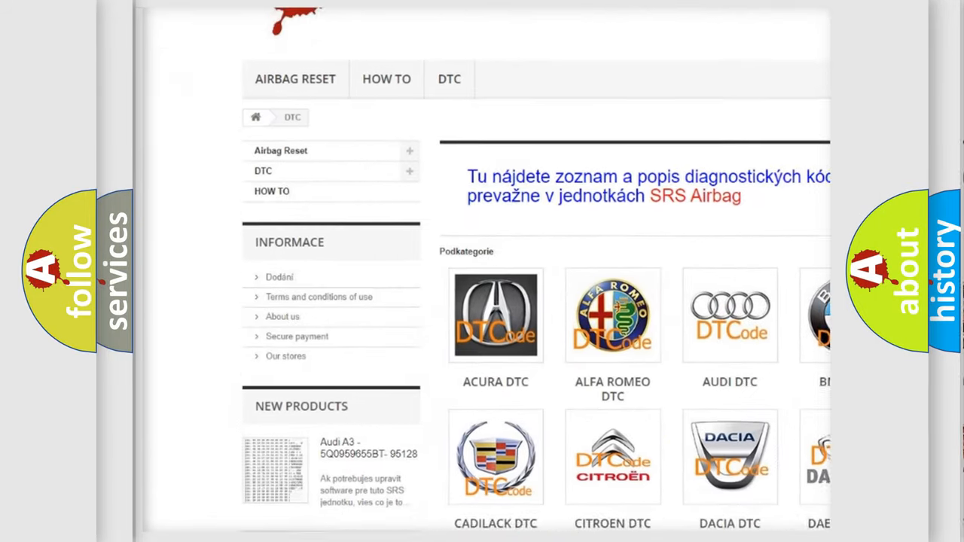
pyautogui.scroll(-3)
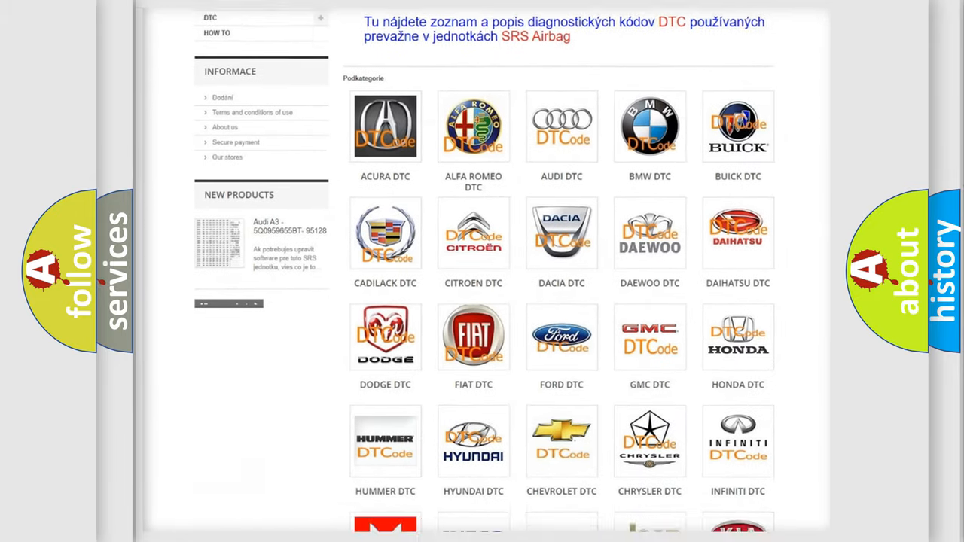
pyautogui.scroll(-3)
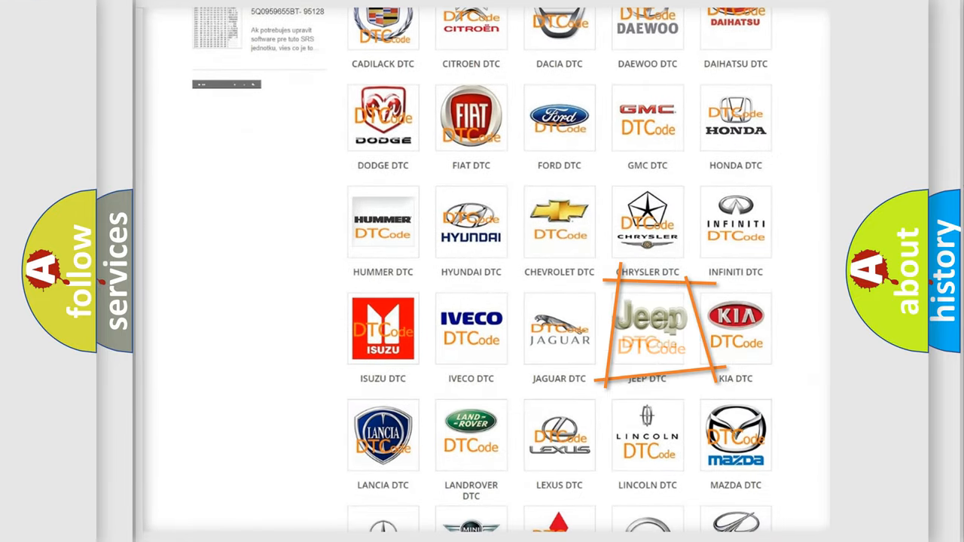